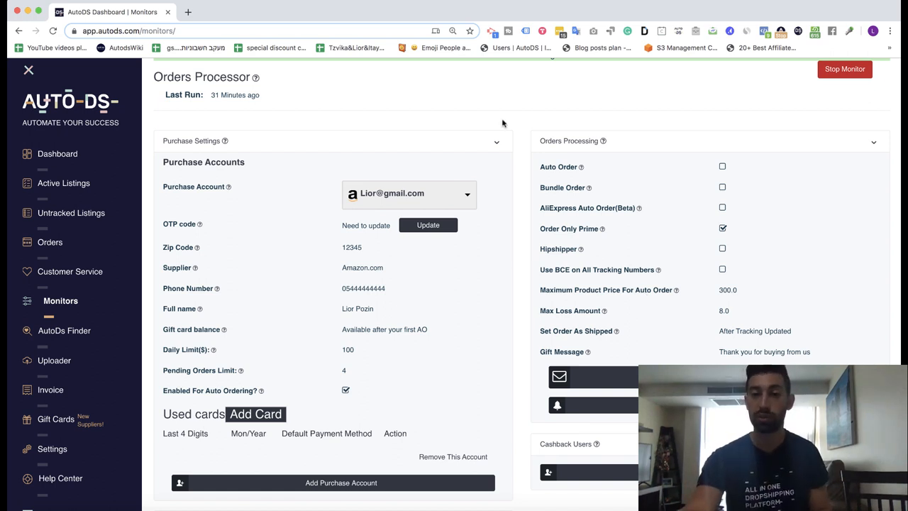
mouse_move(505, 193)
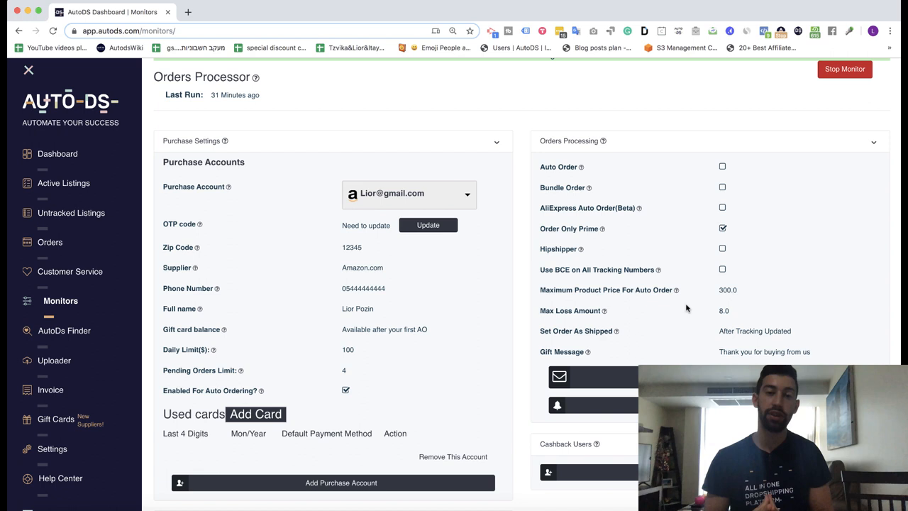
mouse_move(258, 346)
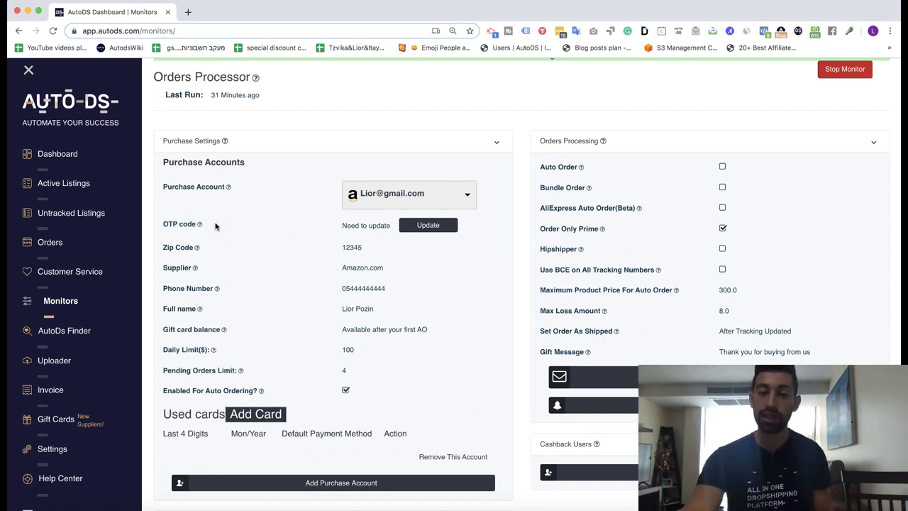
mouse_move(406, 314)
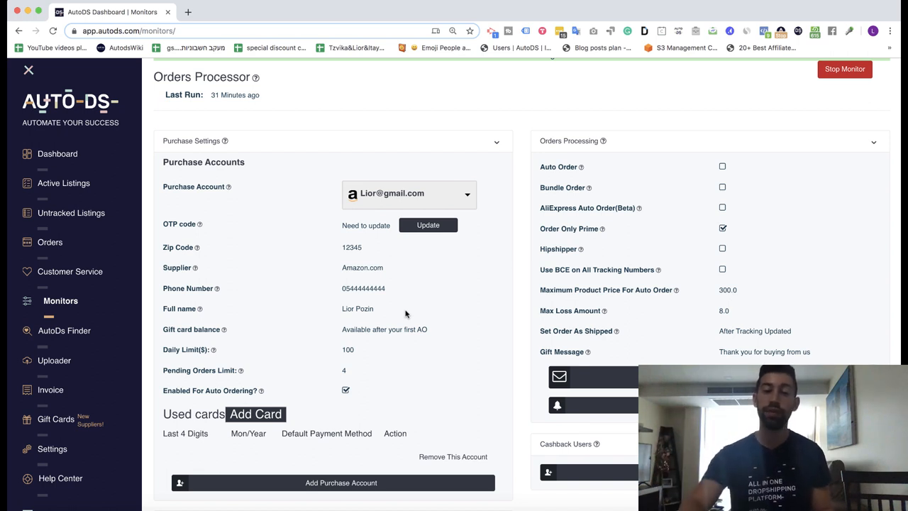
mouse_move(267, 237)
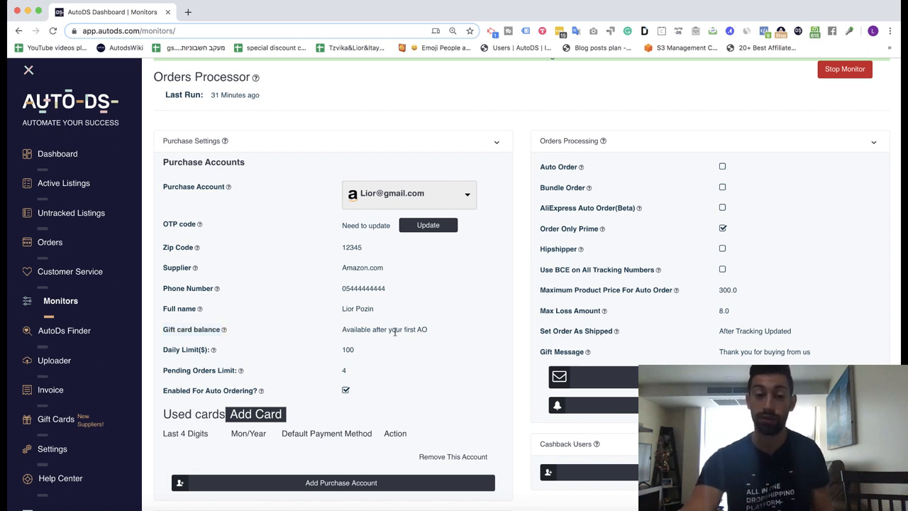
Step: Select the gift card balance text 'Available after your first AO' on the Orders Processor page
double_click(384, 328)
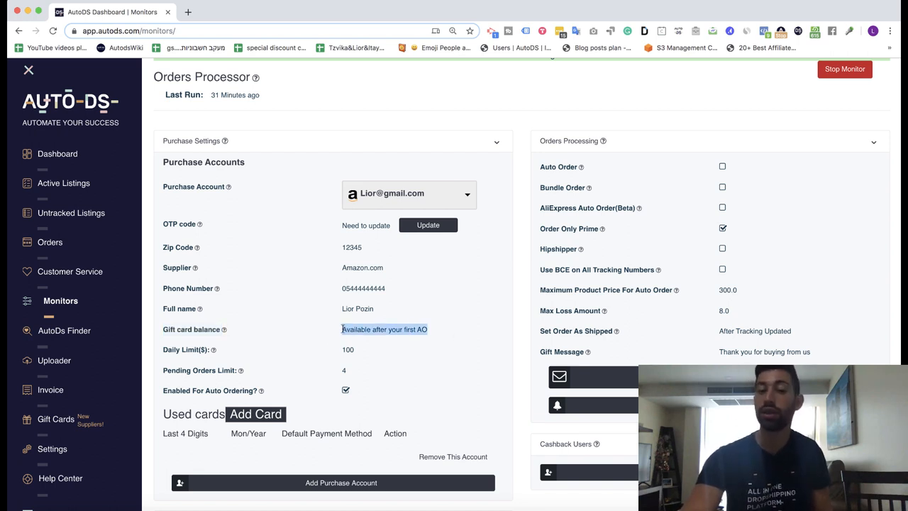